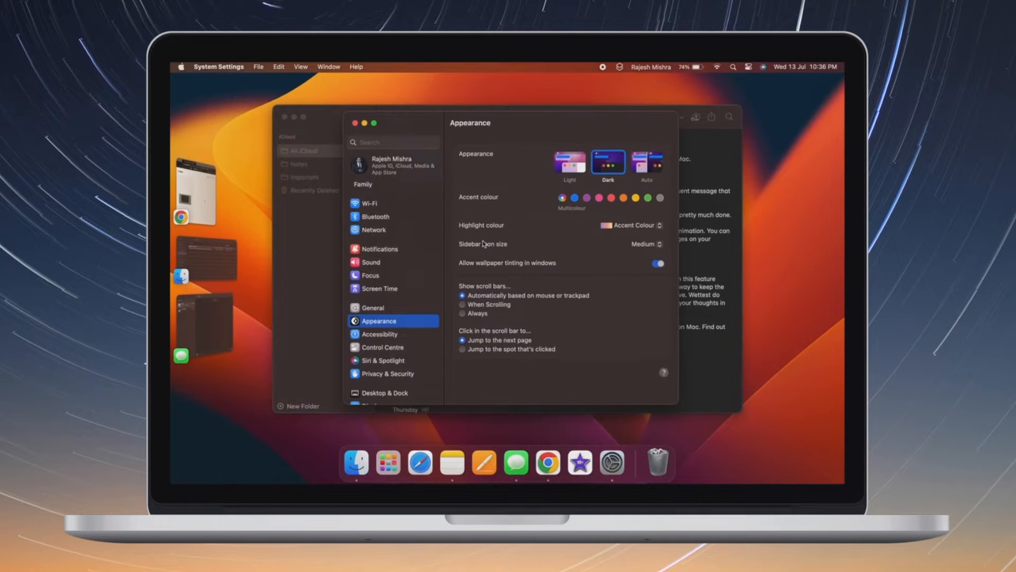
pyautogui.moveTo(304, 255)
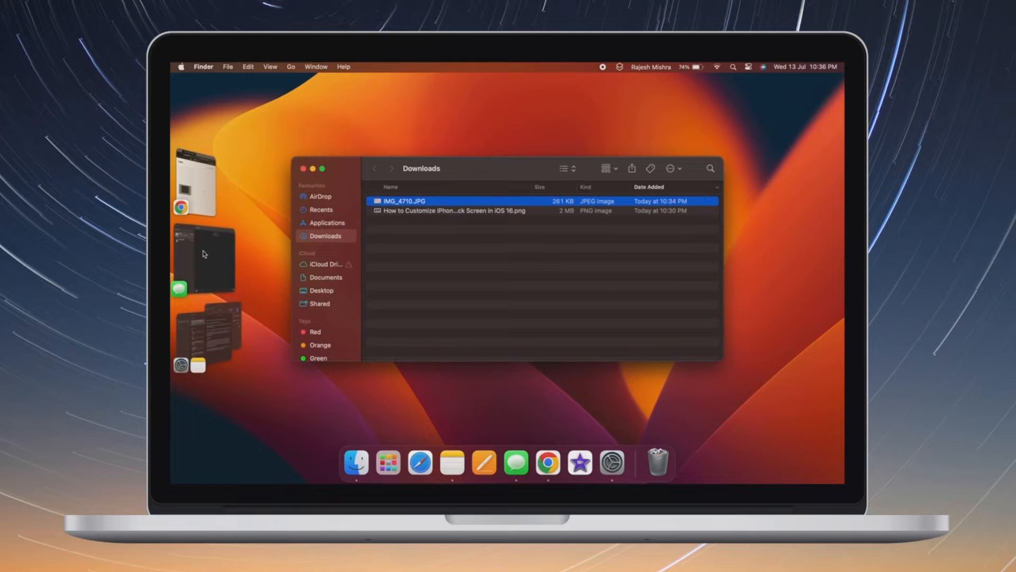
# Switch stages from Messages to Notes, ending on the Finder Downloads window.
pyautogui.click(516, 463)
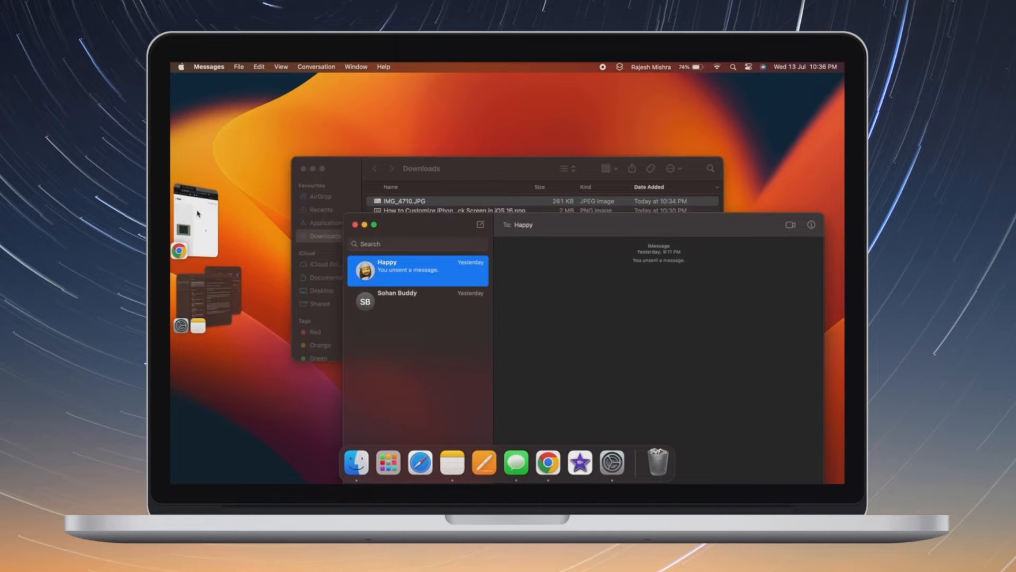
pyautogui.moveTo(461, 127)
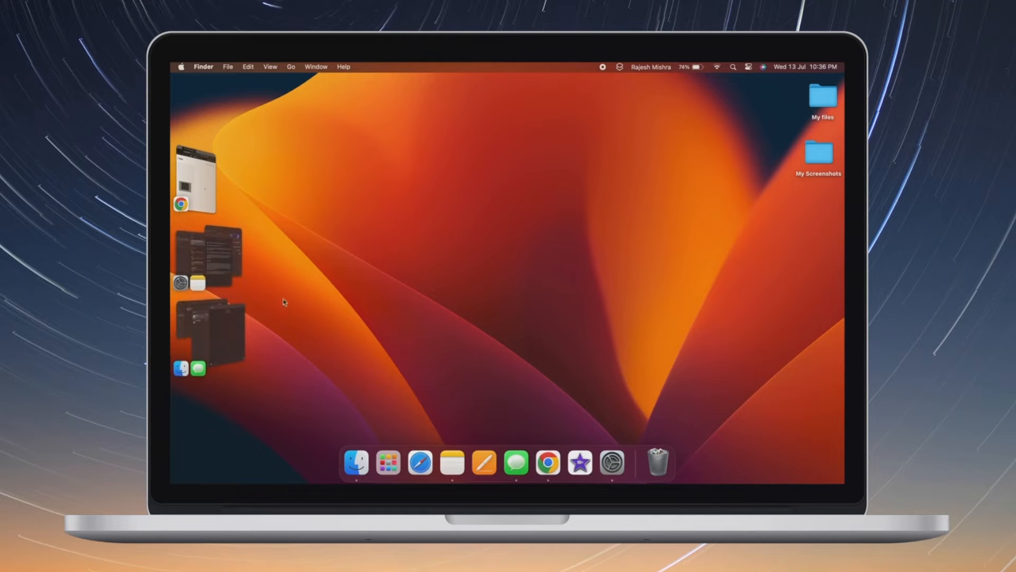
pyautogui.click(451, 463)
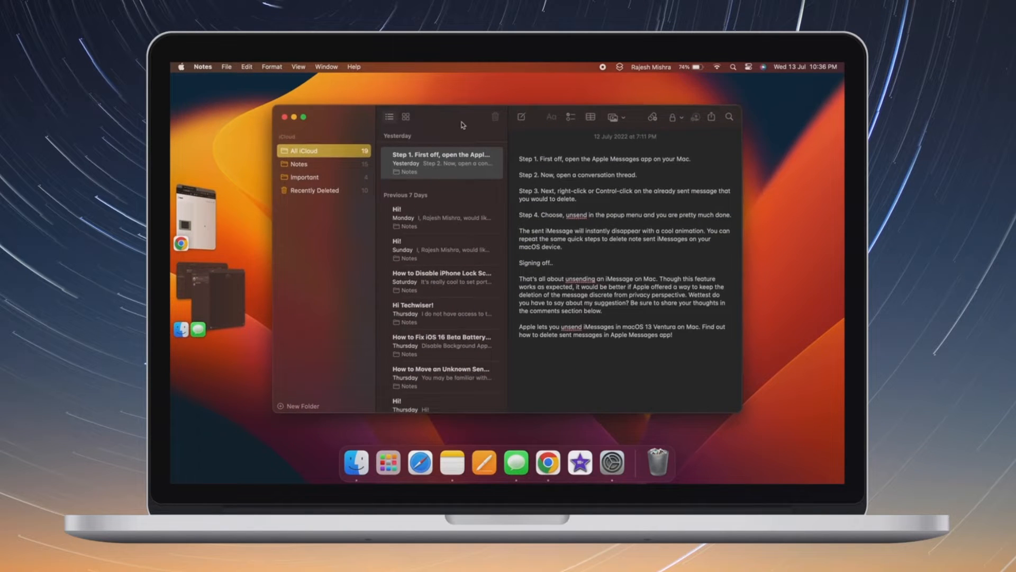
pyautogui.click(612, 463)
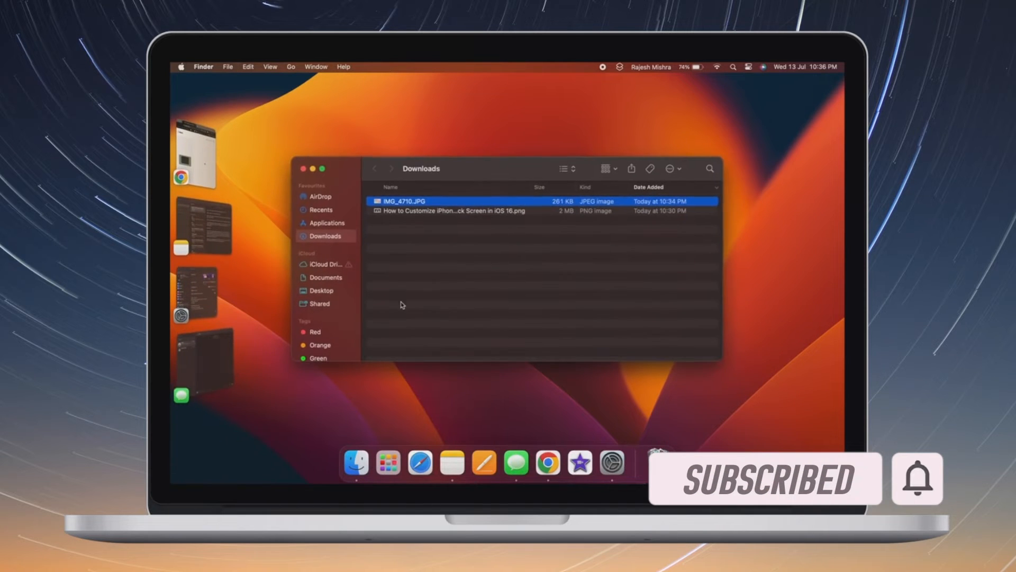
# Launch System Settings from the Apple menu.
pyautogui.click(303, 169)
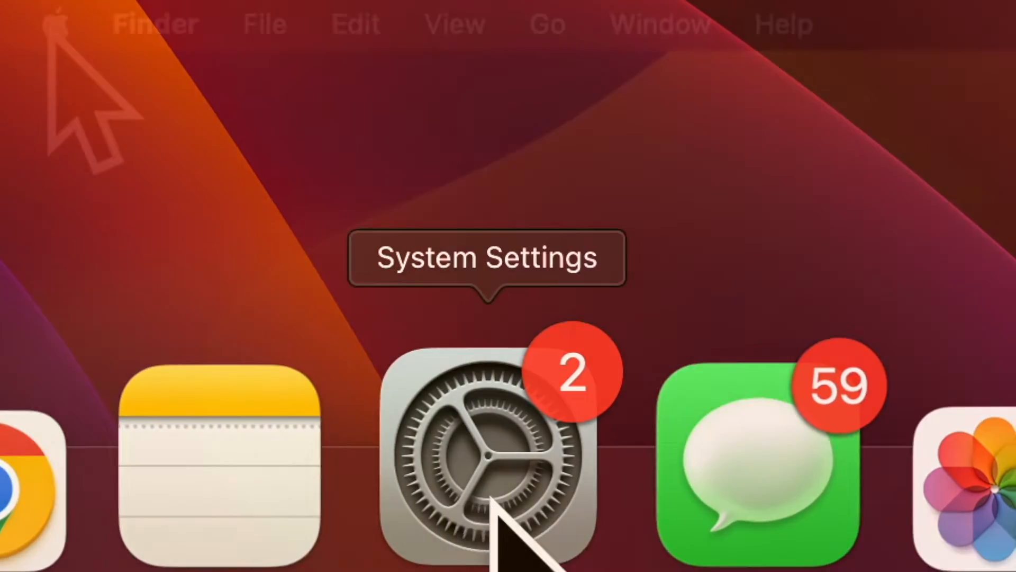
pyautogui.click(60, 23)
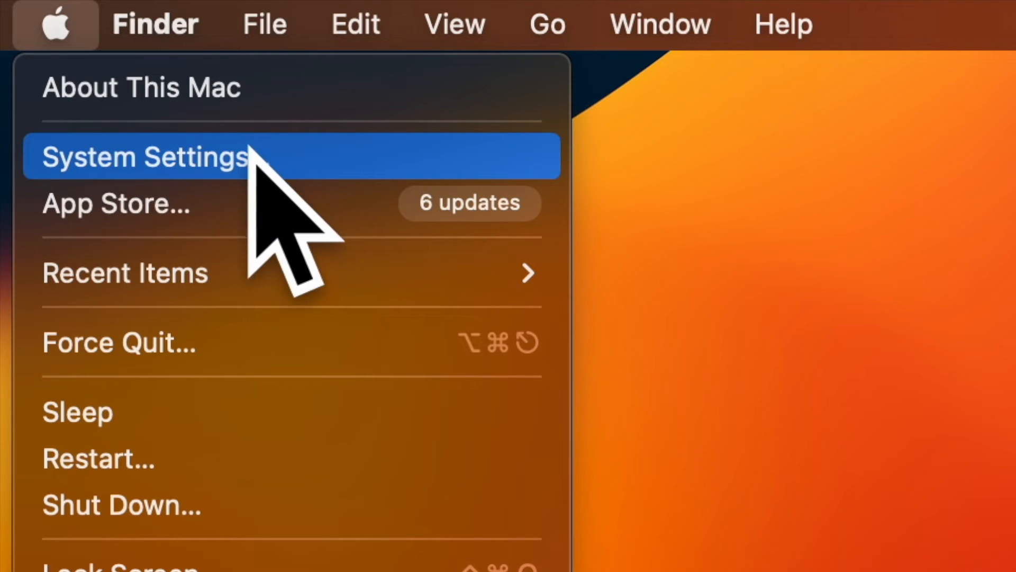
pyautogui.click(143, 157)
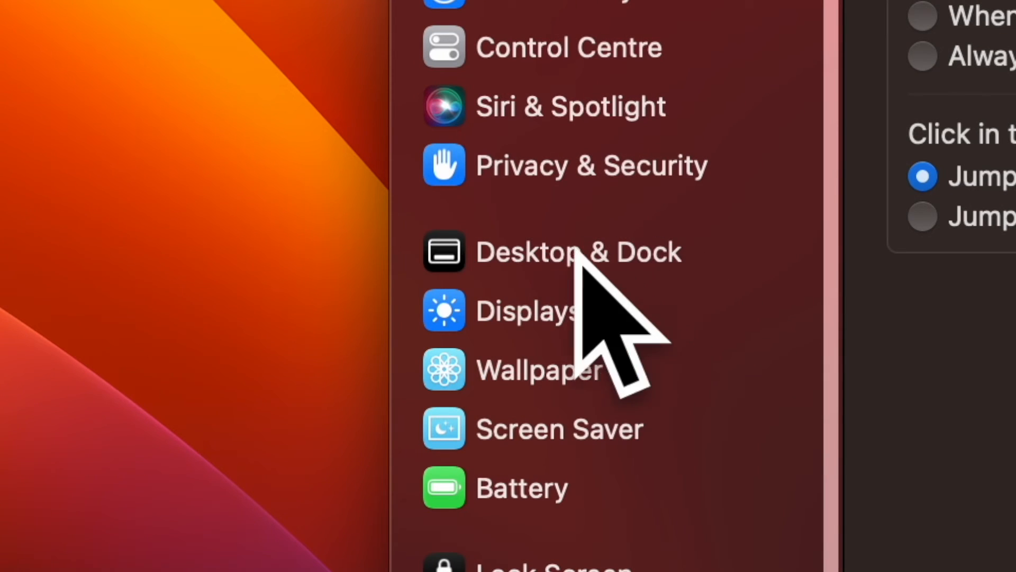
# Switch on Stage Manager under Desktop & Dock's Windows & Apps section.
pyautogui.click(579, 252)
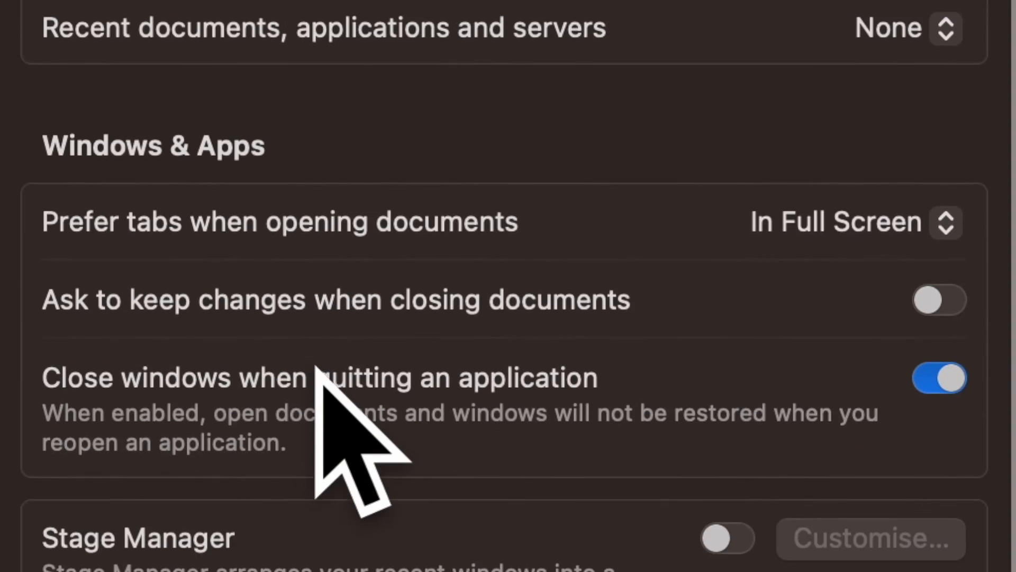
pyautogui.scroll(-3)
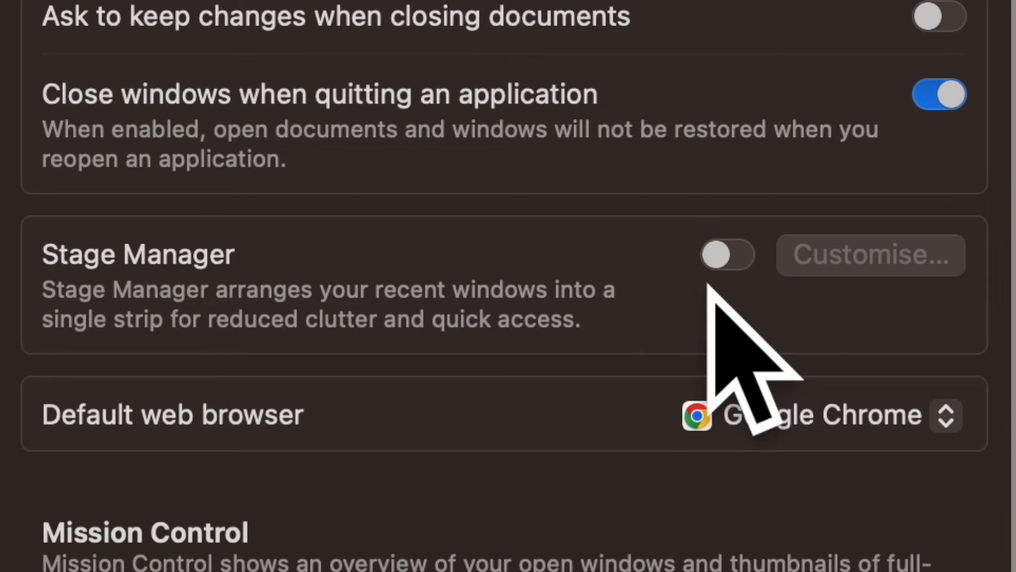
pyautogui.click(726, 254)
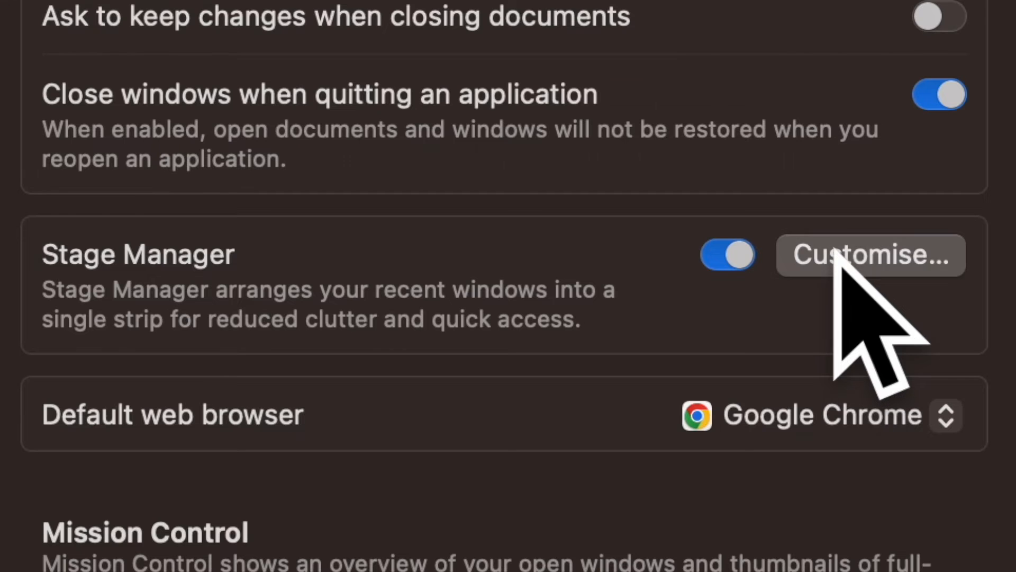
# Turn on Recent applications in Stage Manager's Customise options.
pyautogui.click(871, 255)
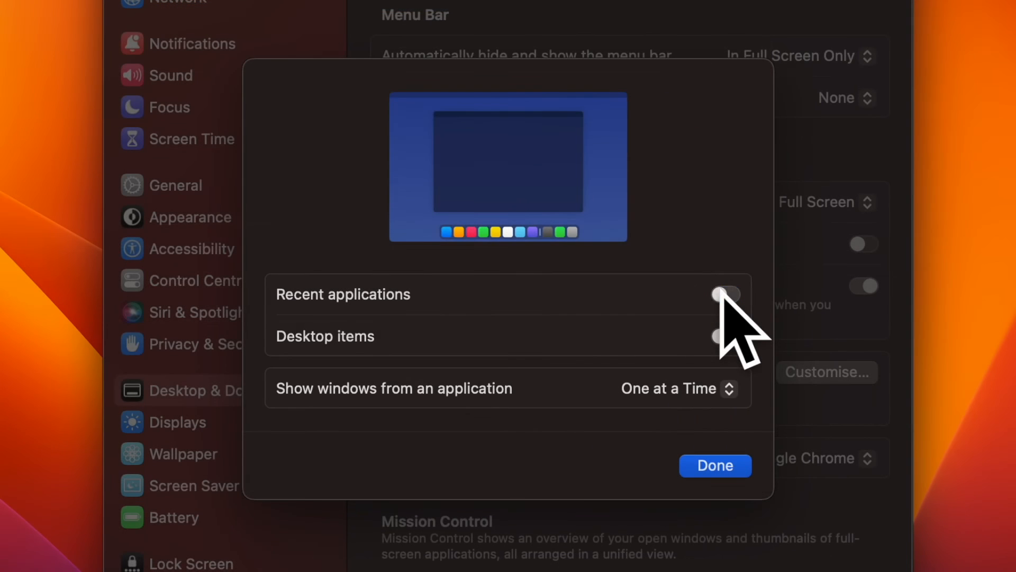
pyautogui.click(726, 295)
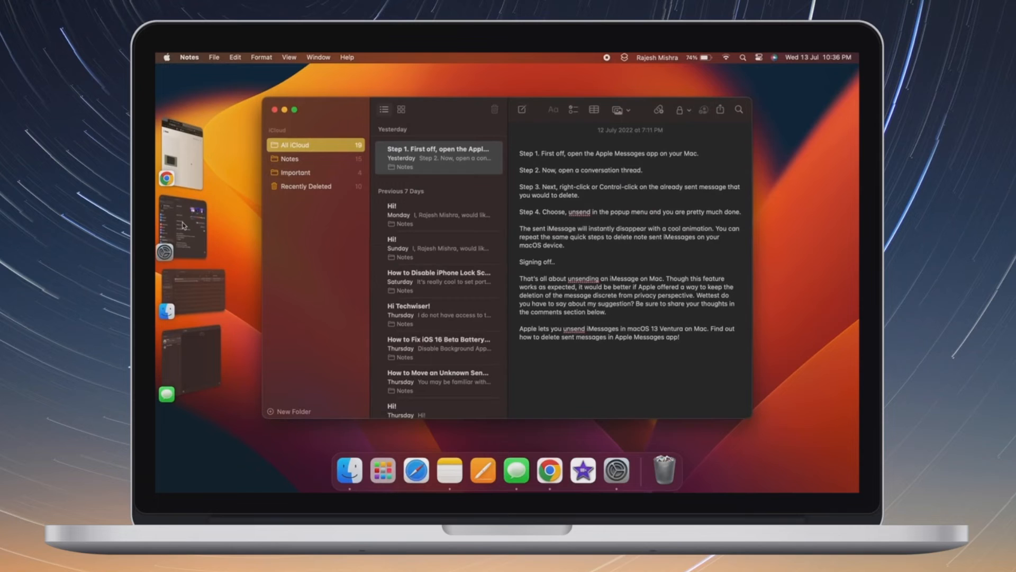
# Switch stages from Notes to Finder Downloads, then make Messages active.
pyautogui.click(618, 470)
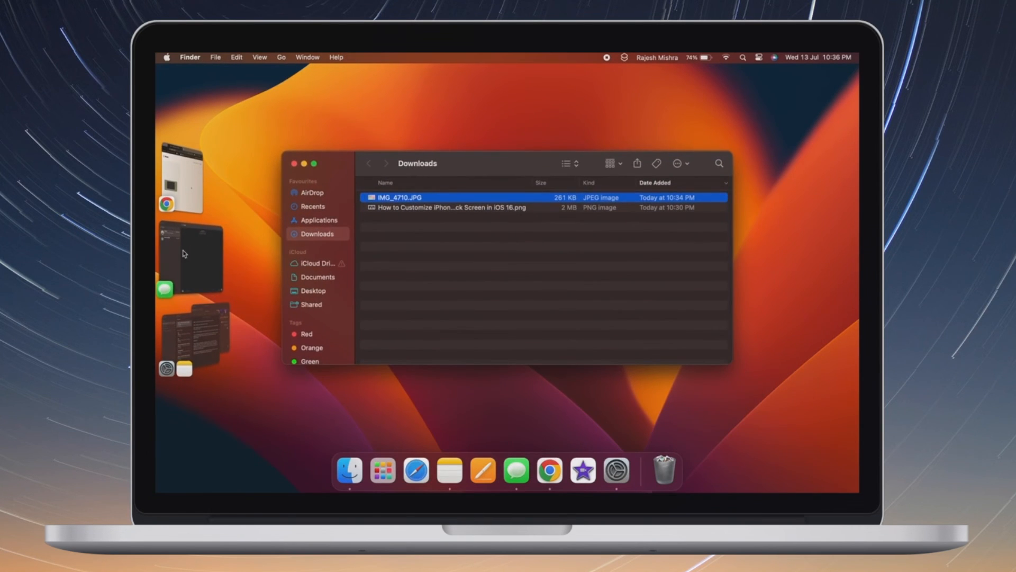
pyautogui.click(516, 470)
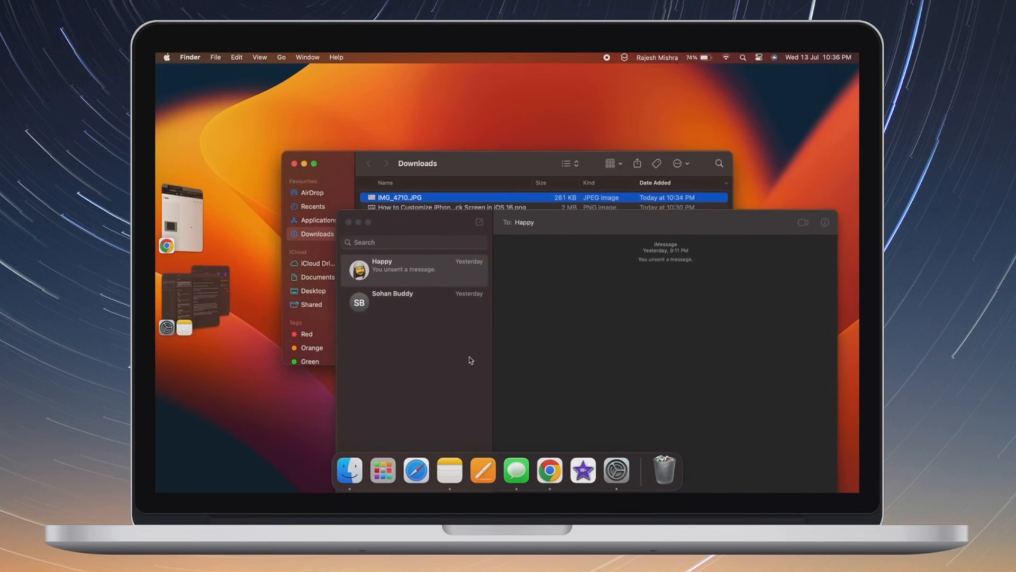
pyautogui.click(414, 270)
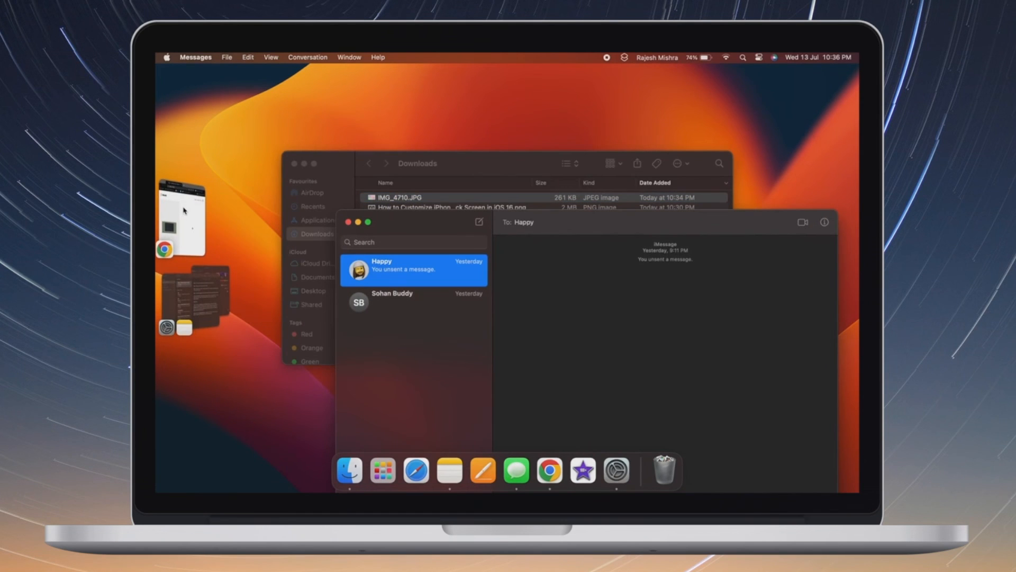
pyautogui.moveTo(458, 121)
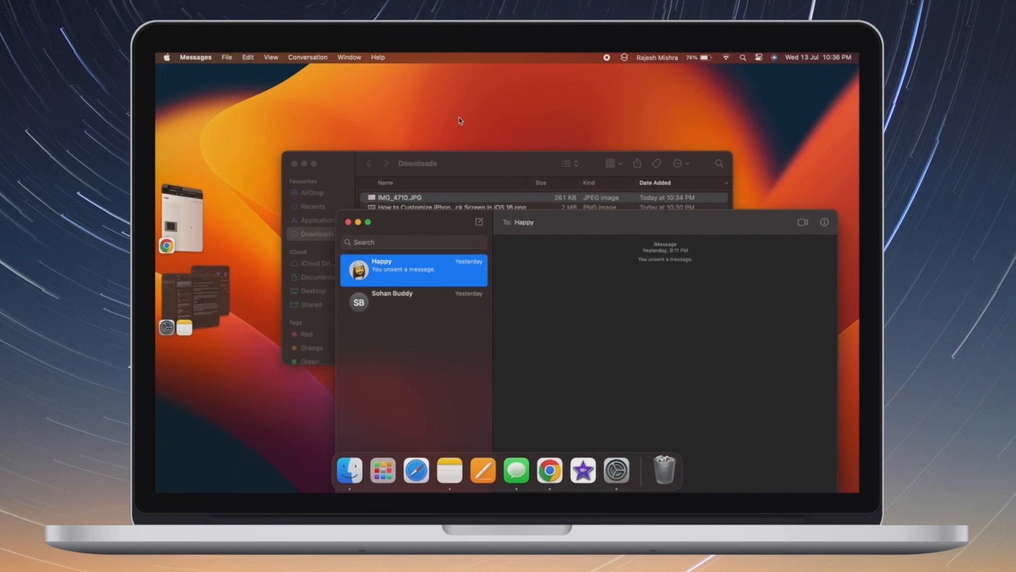